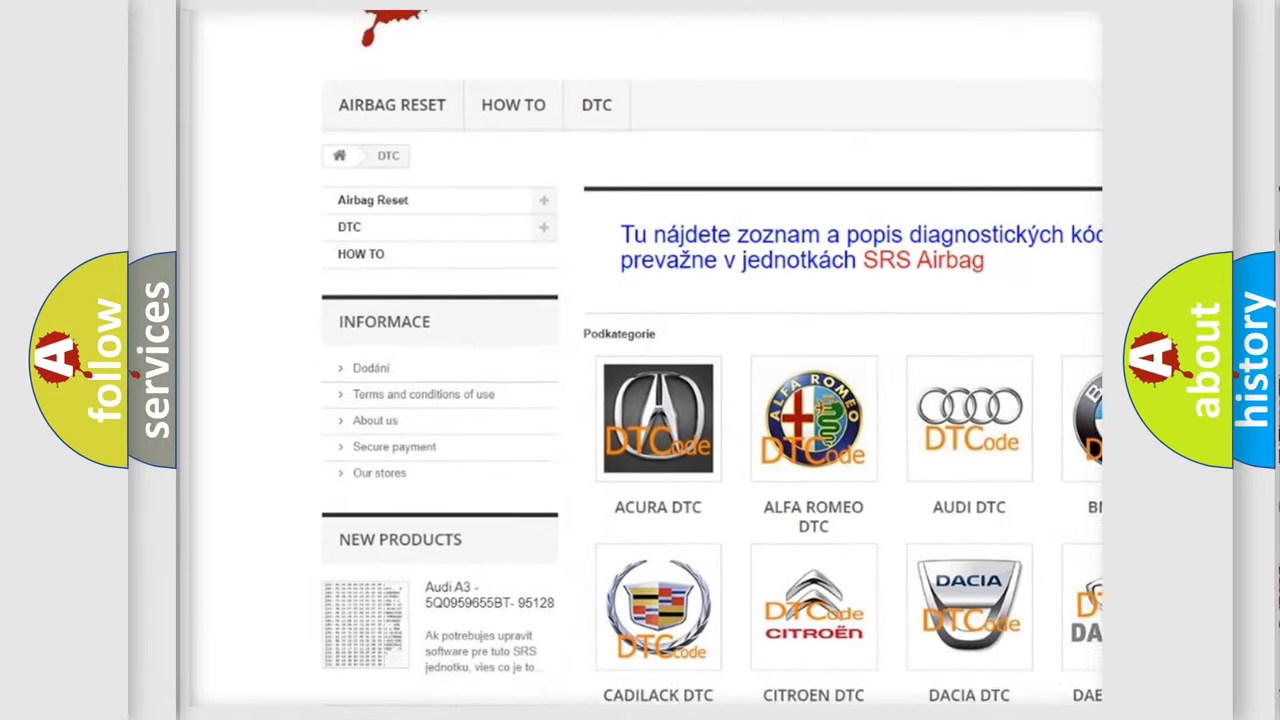
scroll("down", 3)
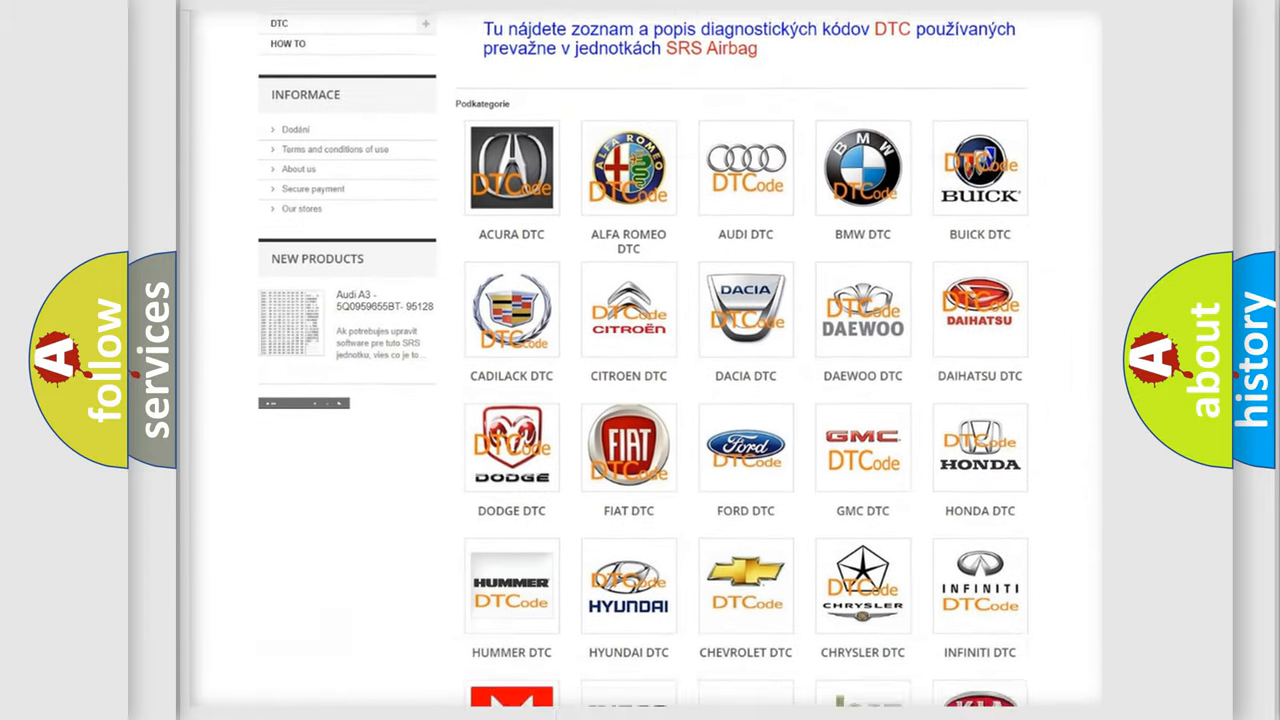
scroll("down", 3)
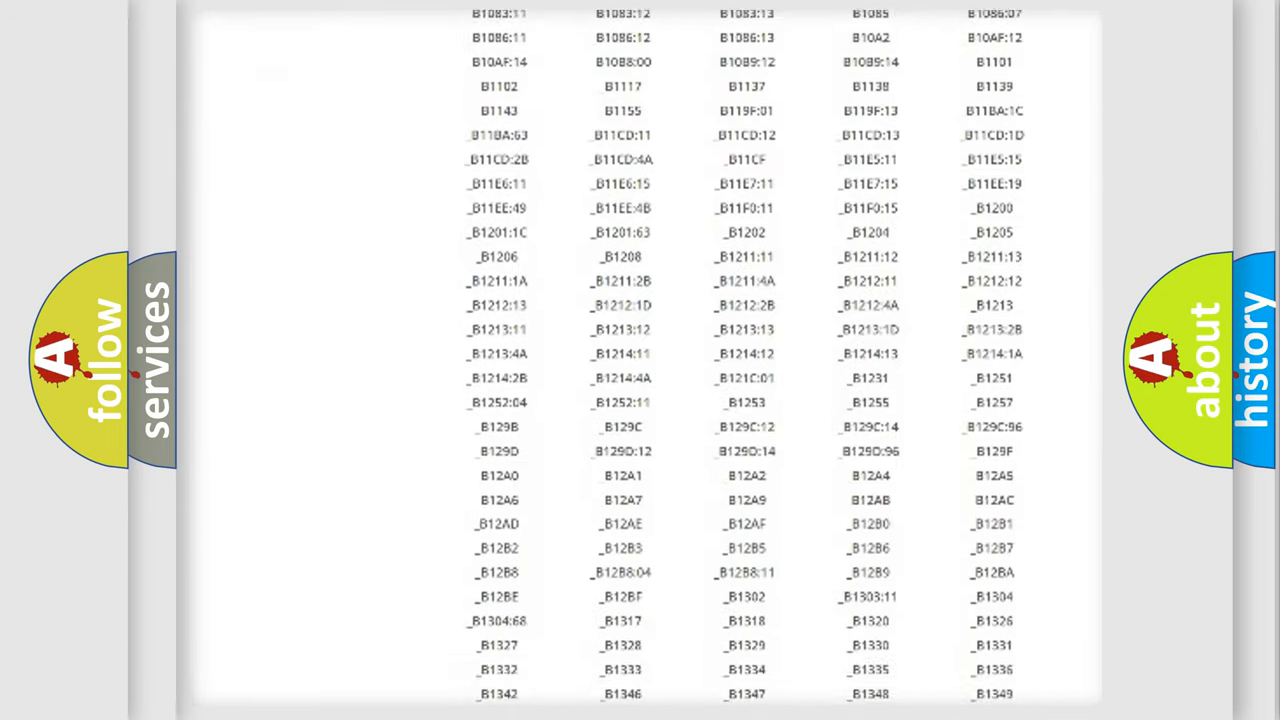
scroll("down", 3)
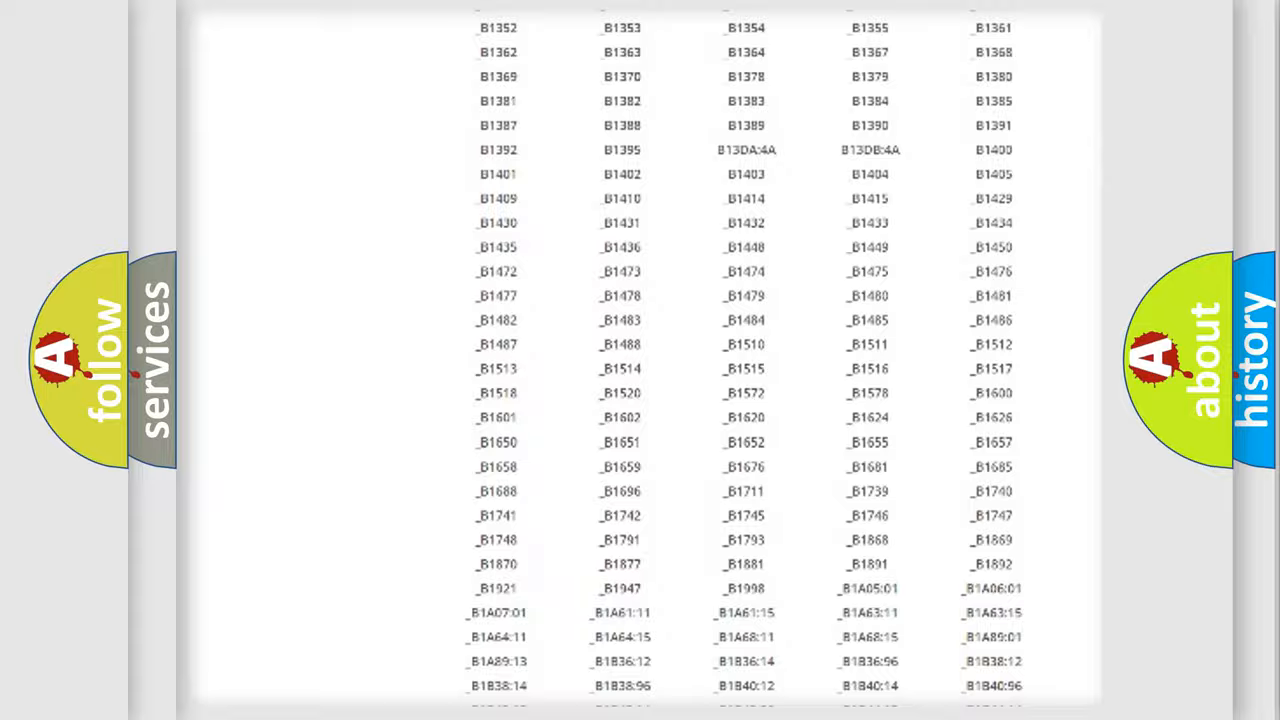